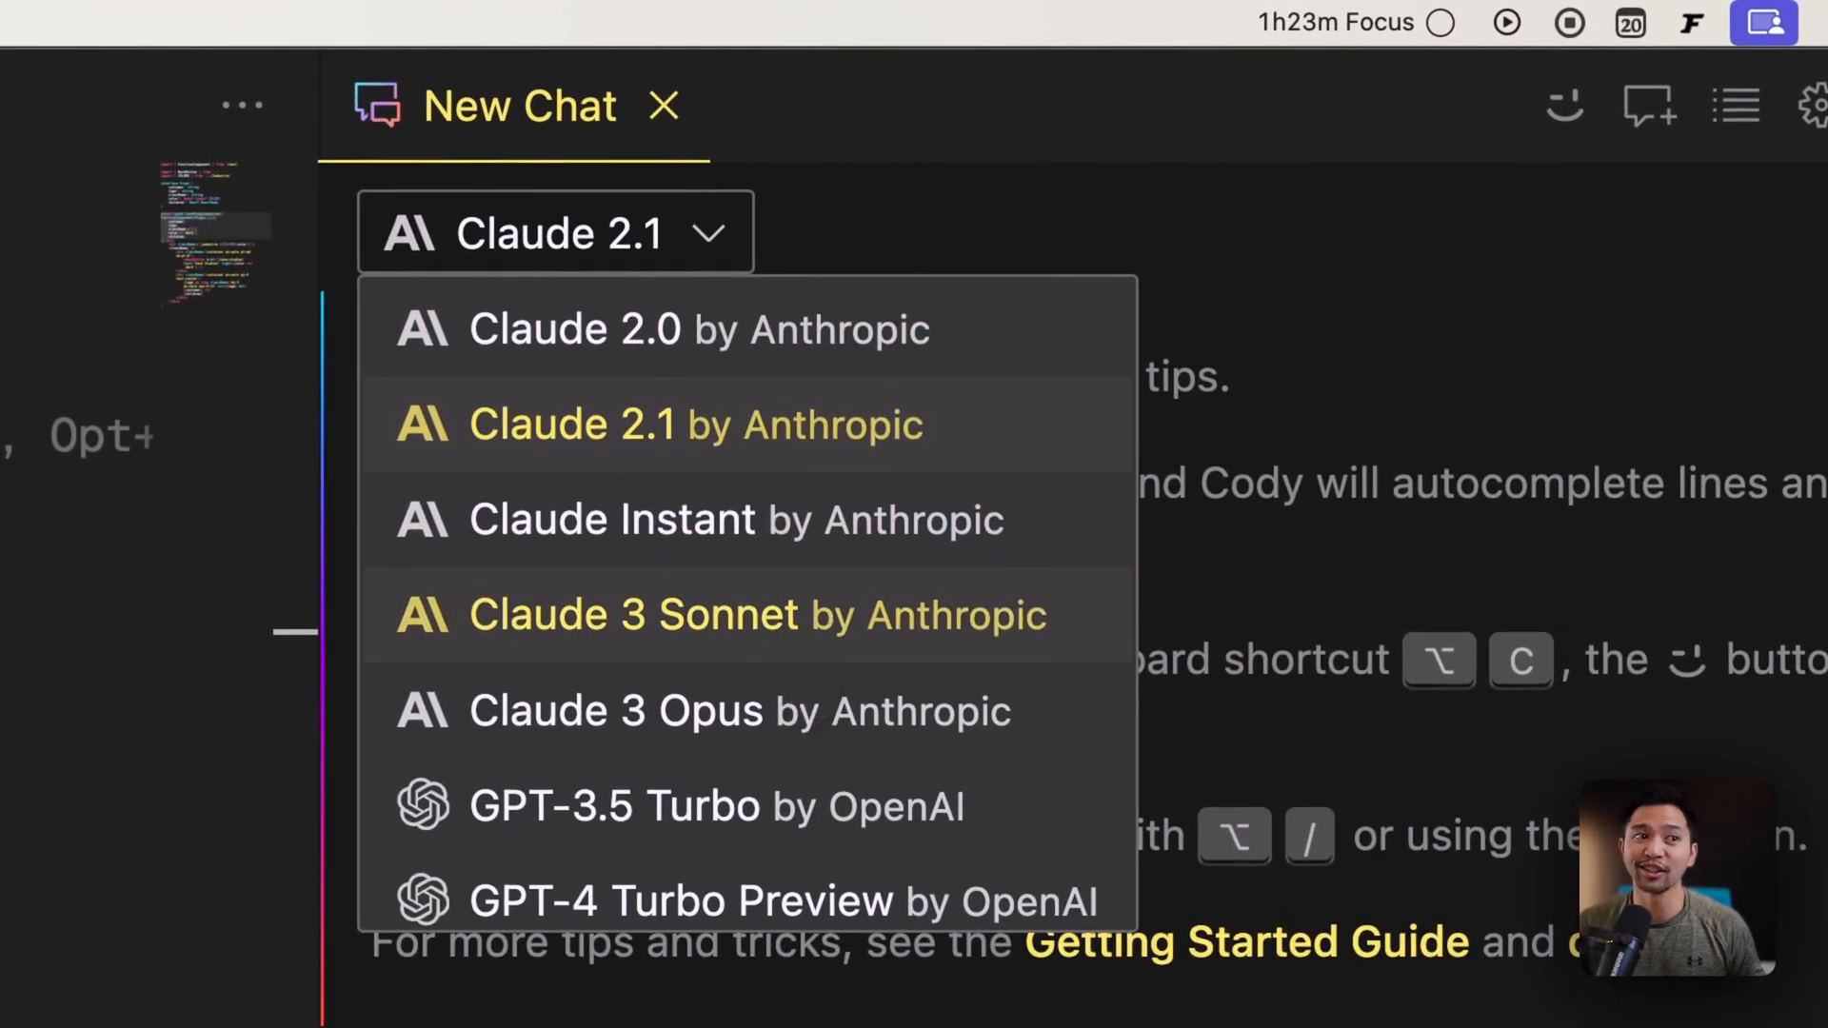
mouse_move(1036, 749)
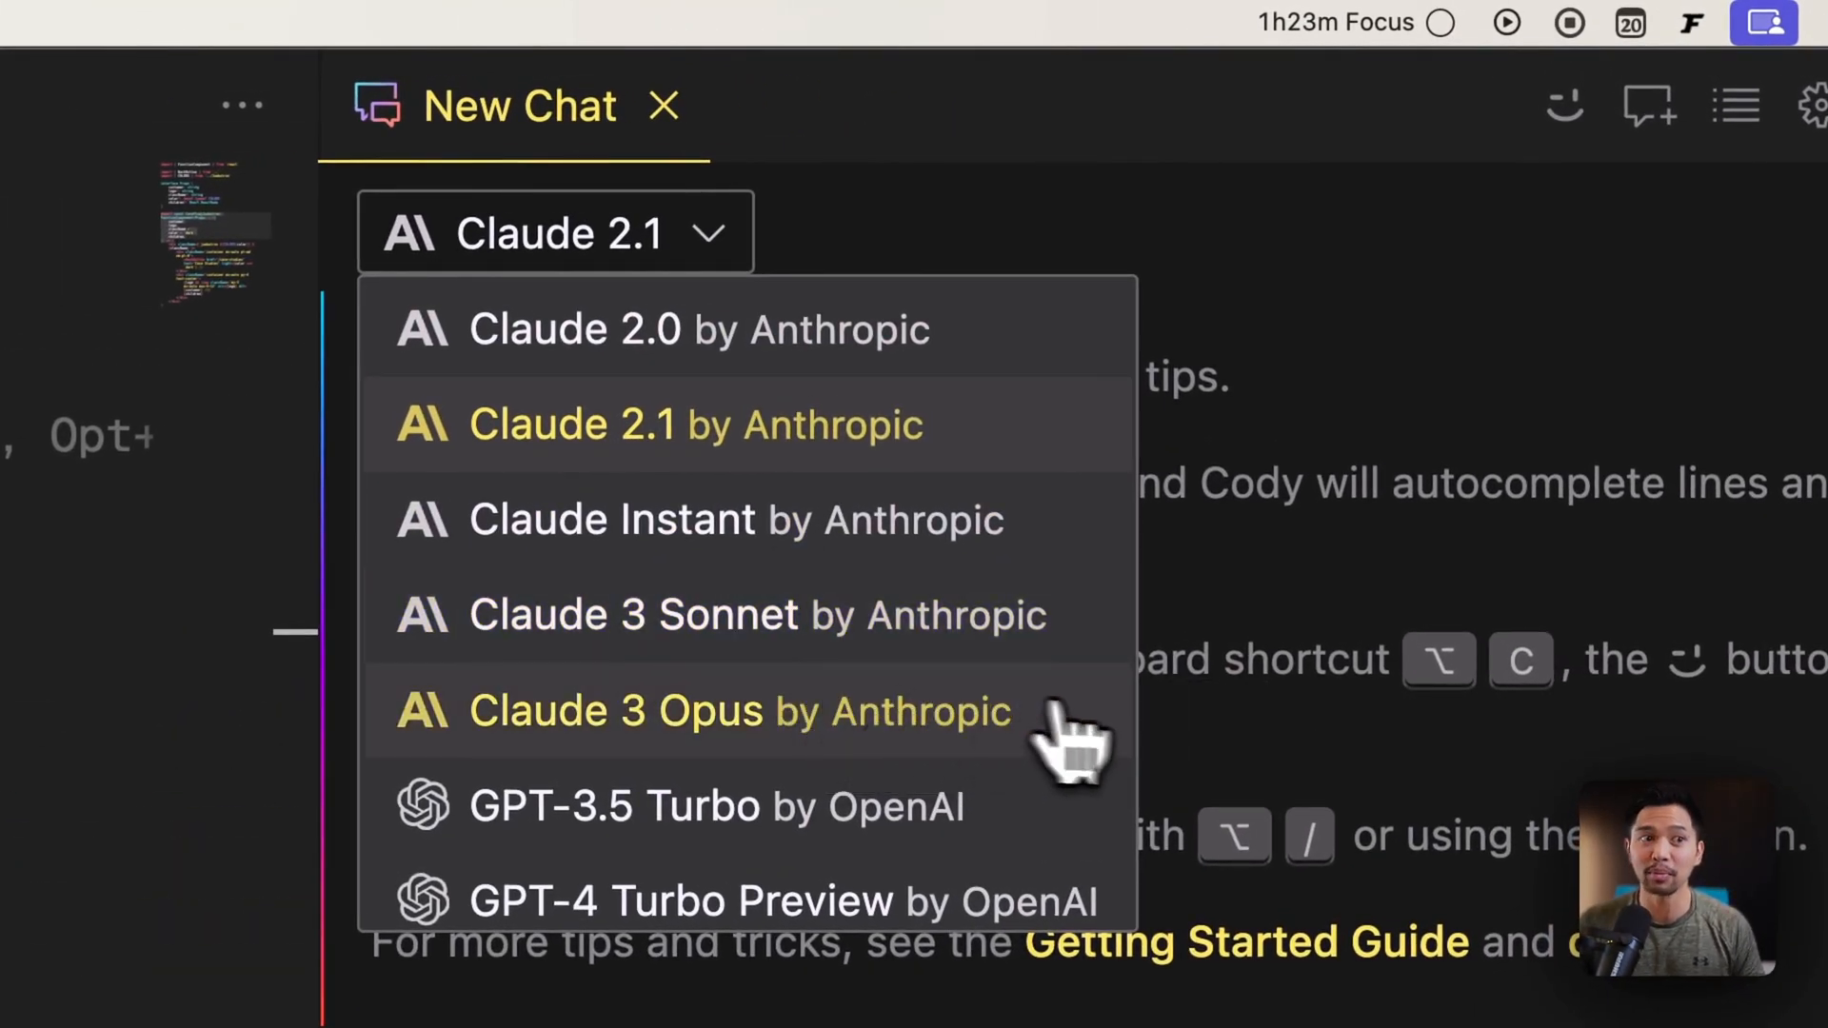
mouse_move(1062, 731)
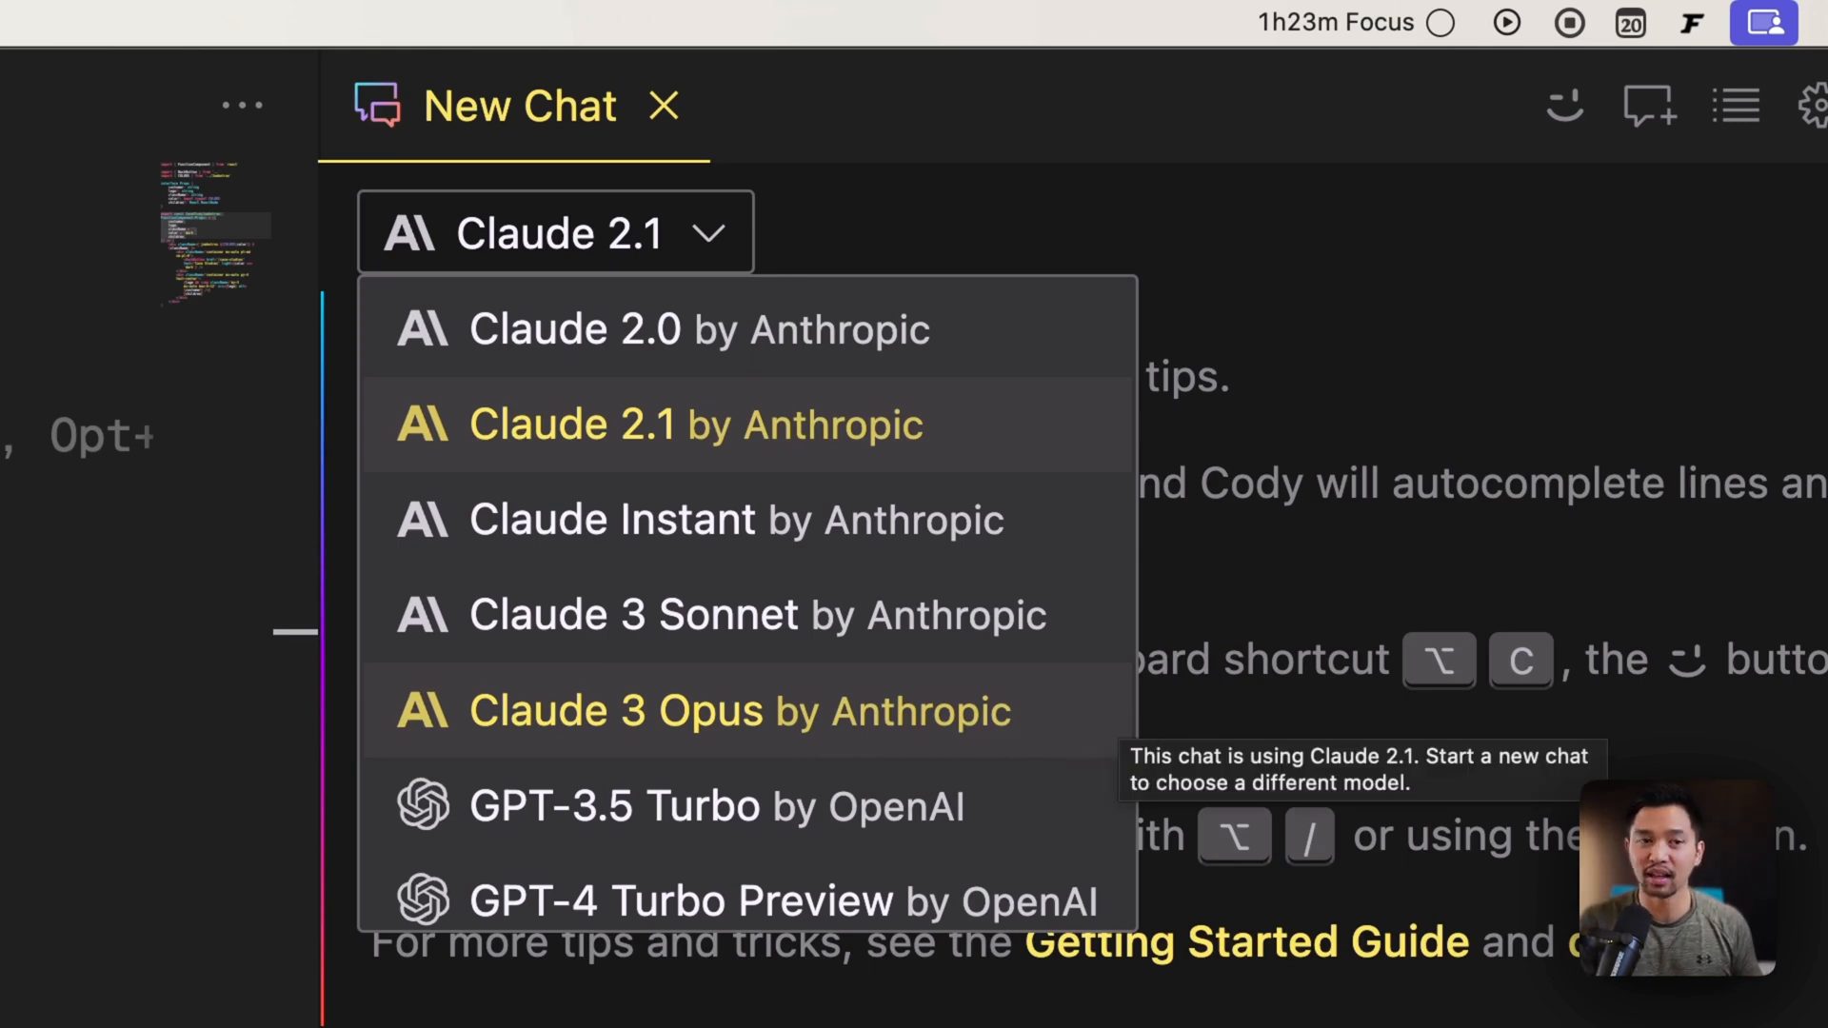
mouse_move(1099, 747)
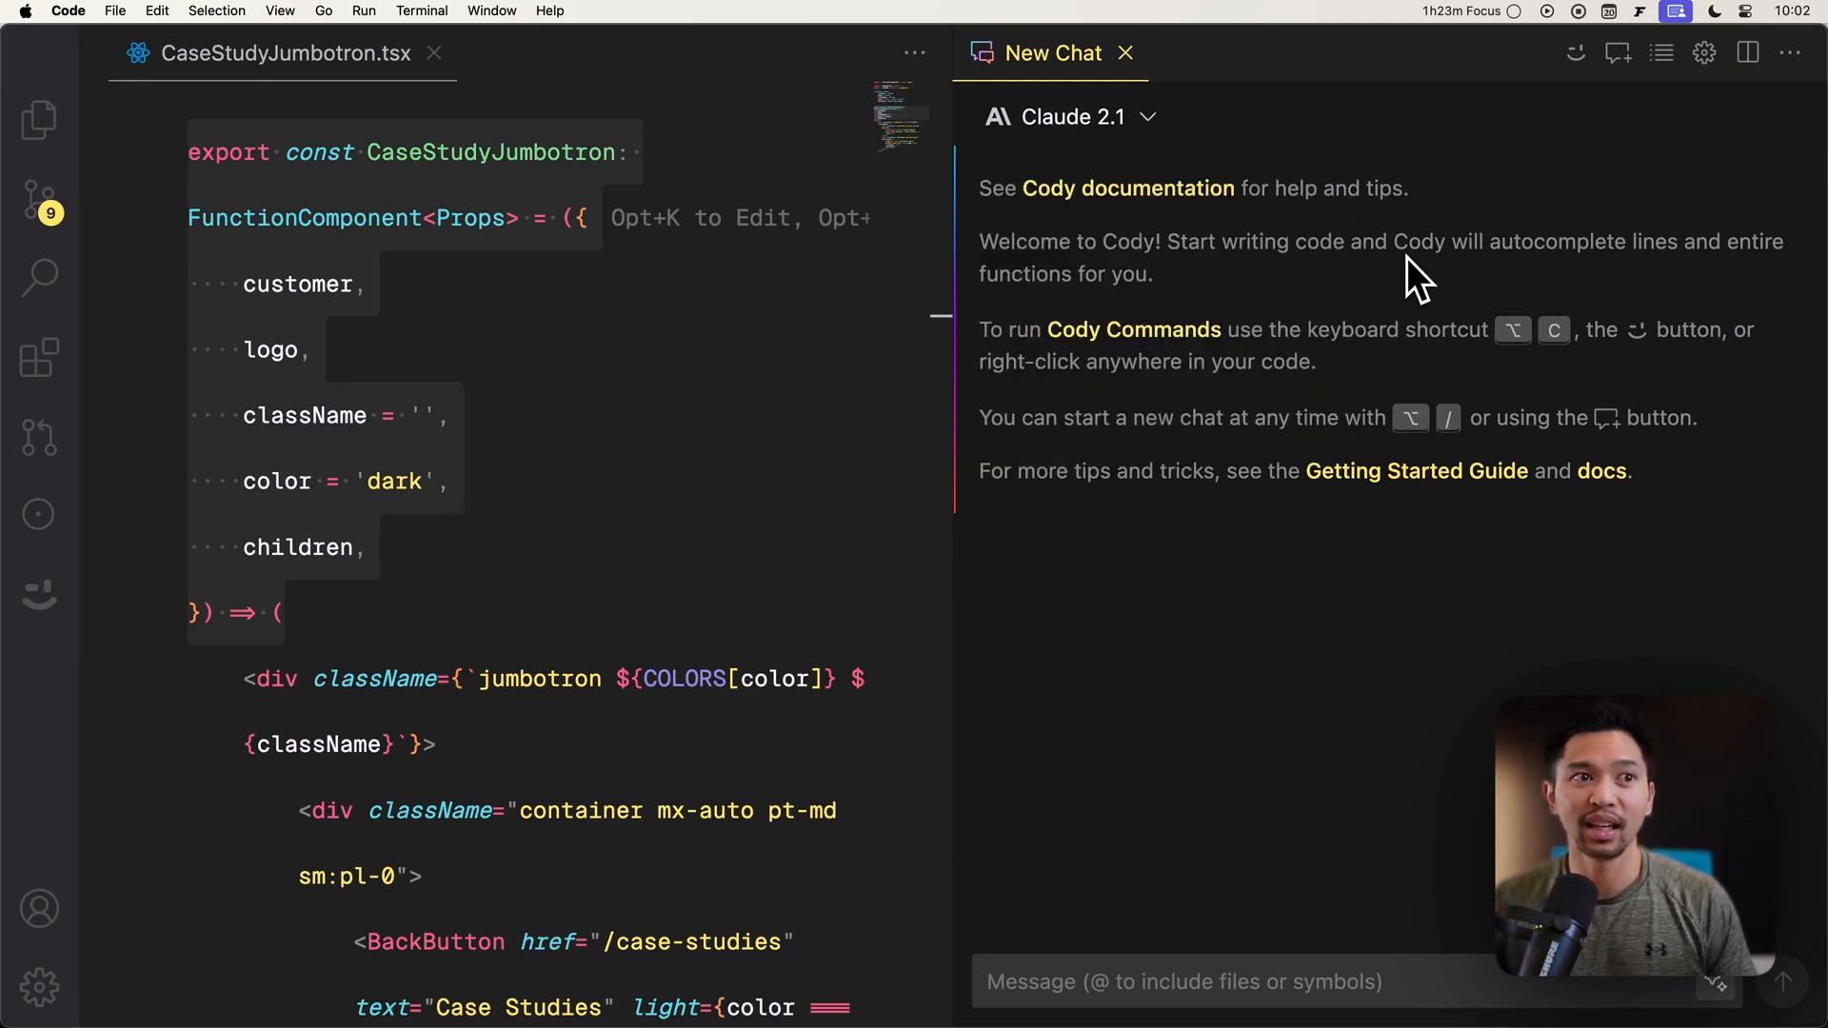
- With Claude 3 Opus selected, ask Cody 'how do i use this component?' and read its CaseStudyJumbotron explanation
click(1074, 118)
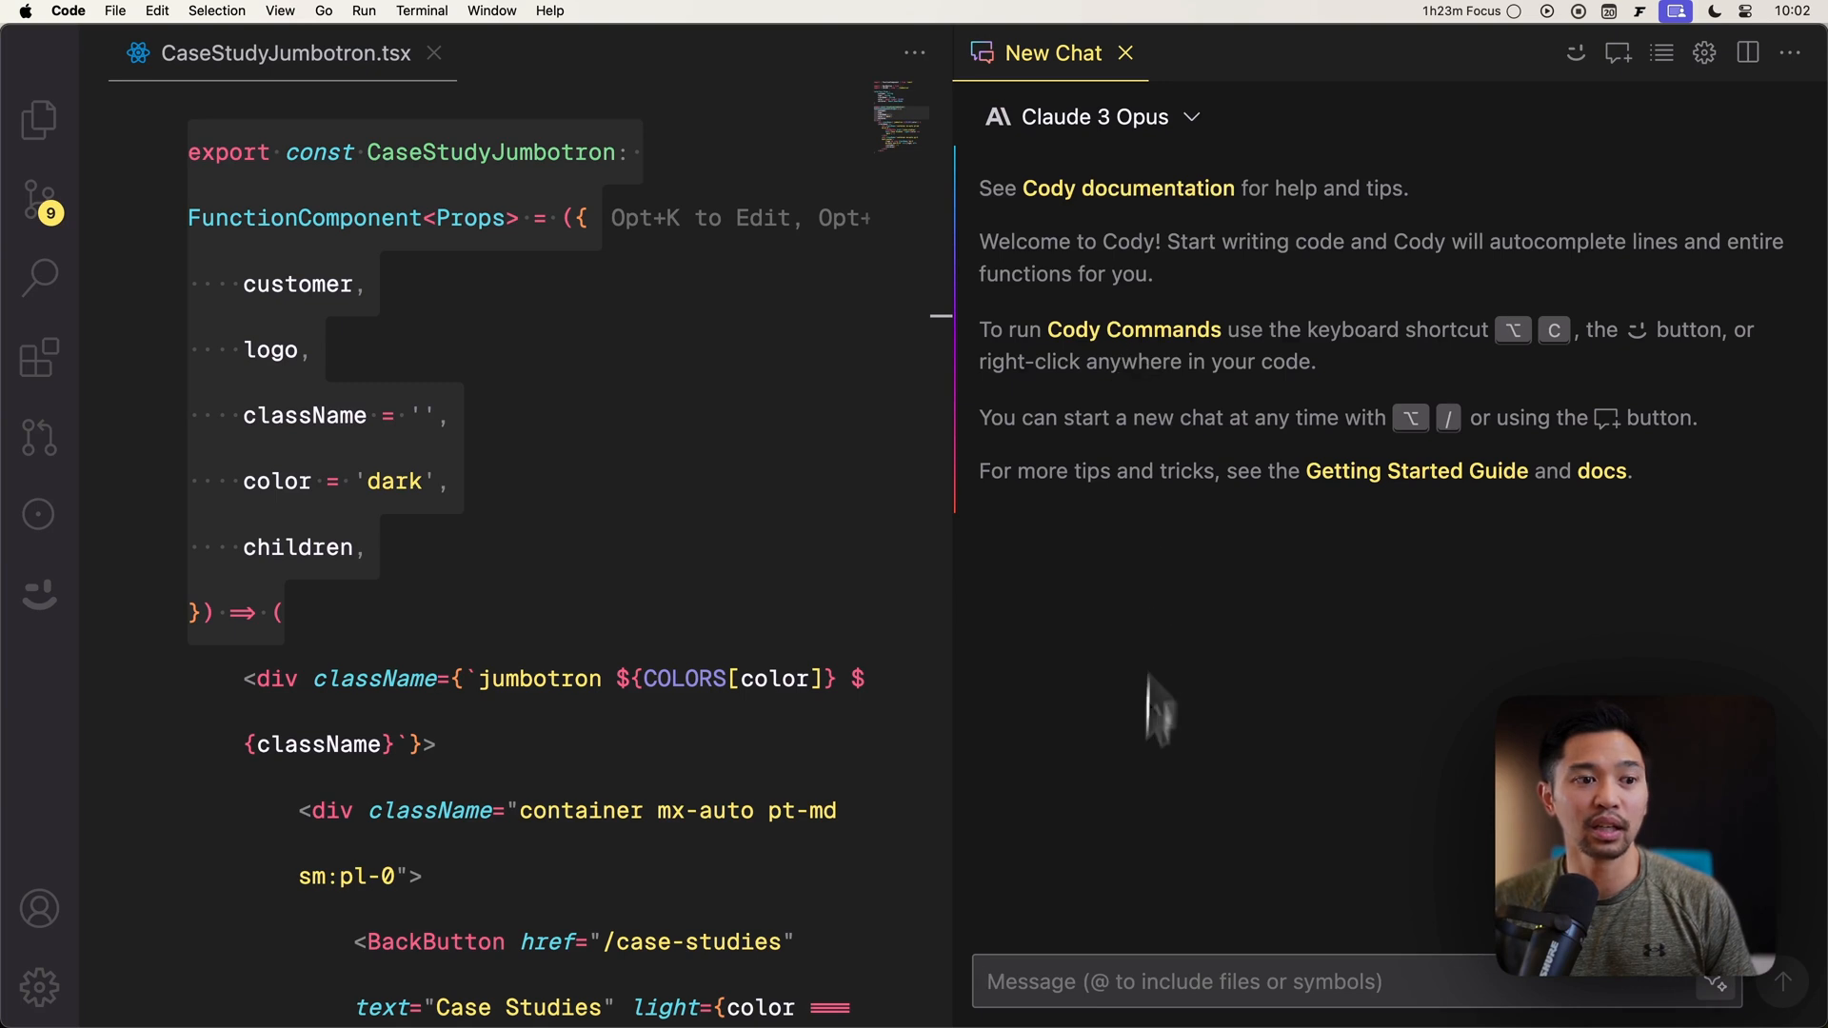
text(how do i use)
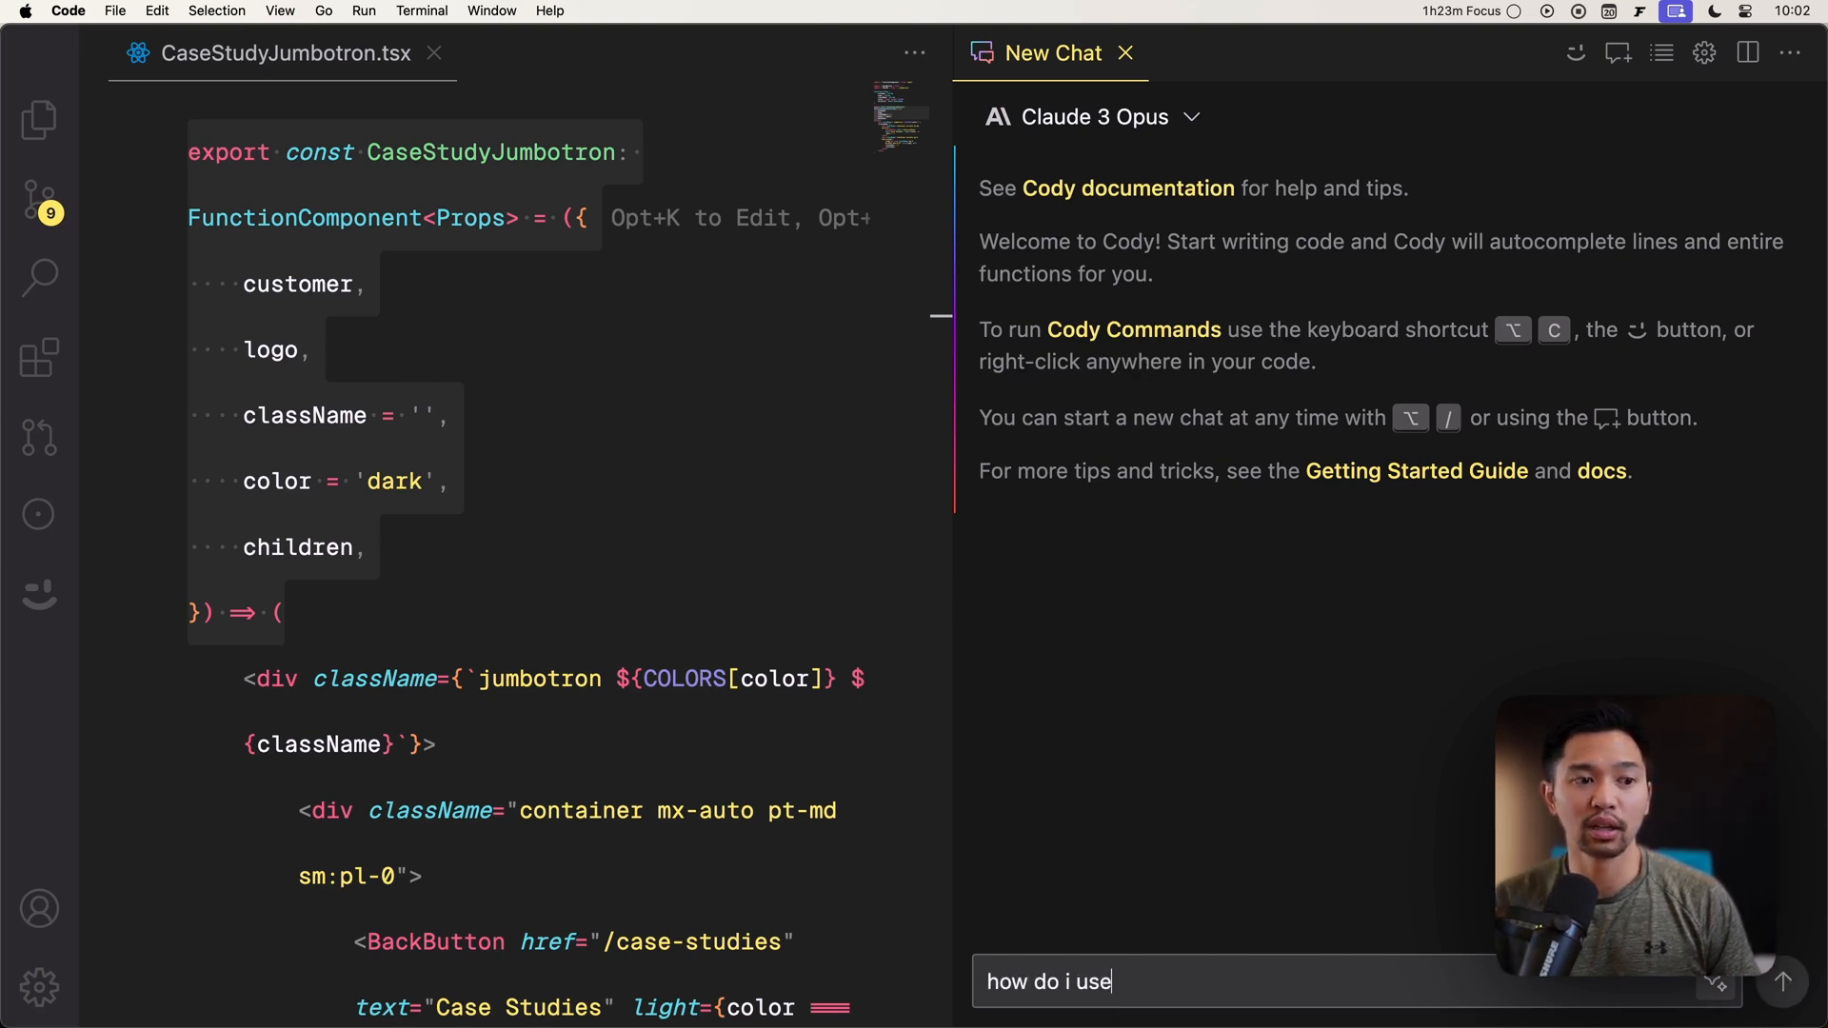
text(this component?)
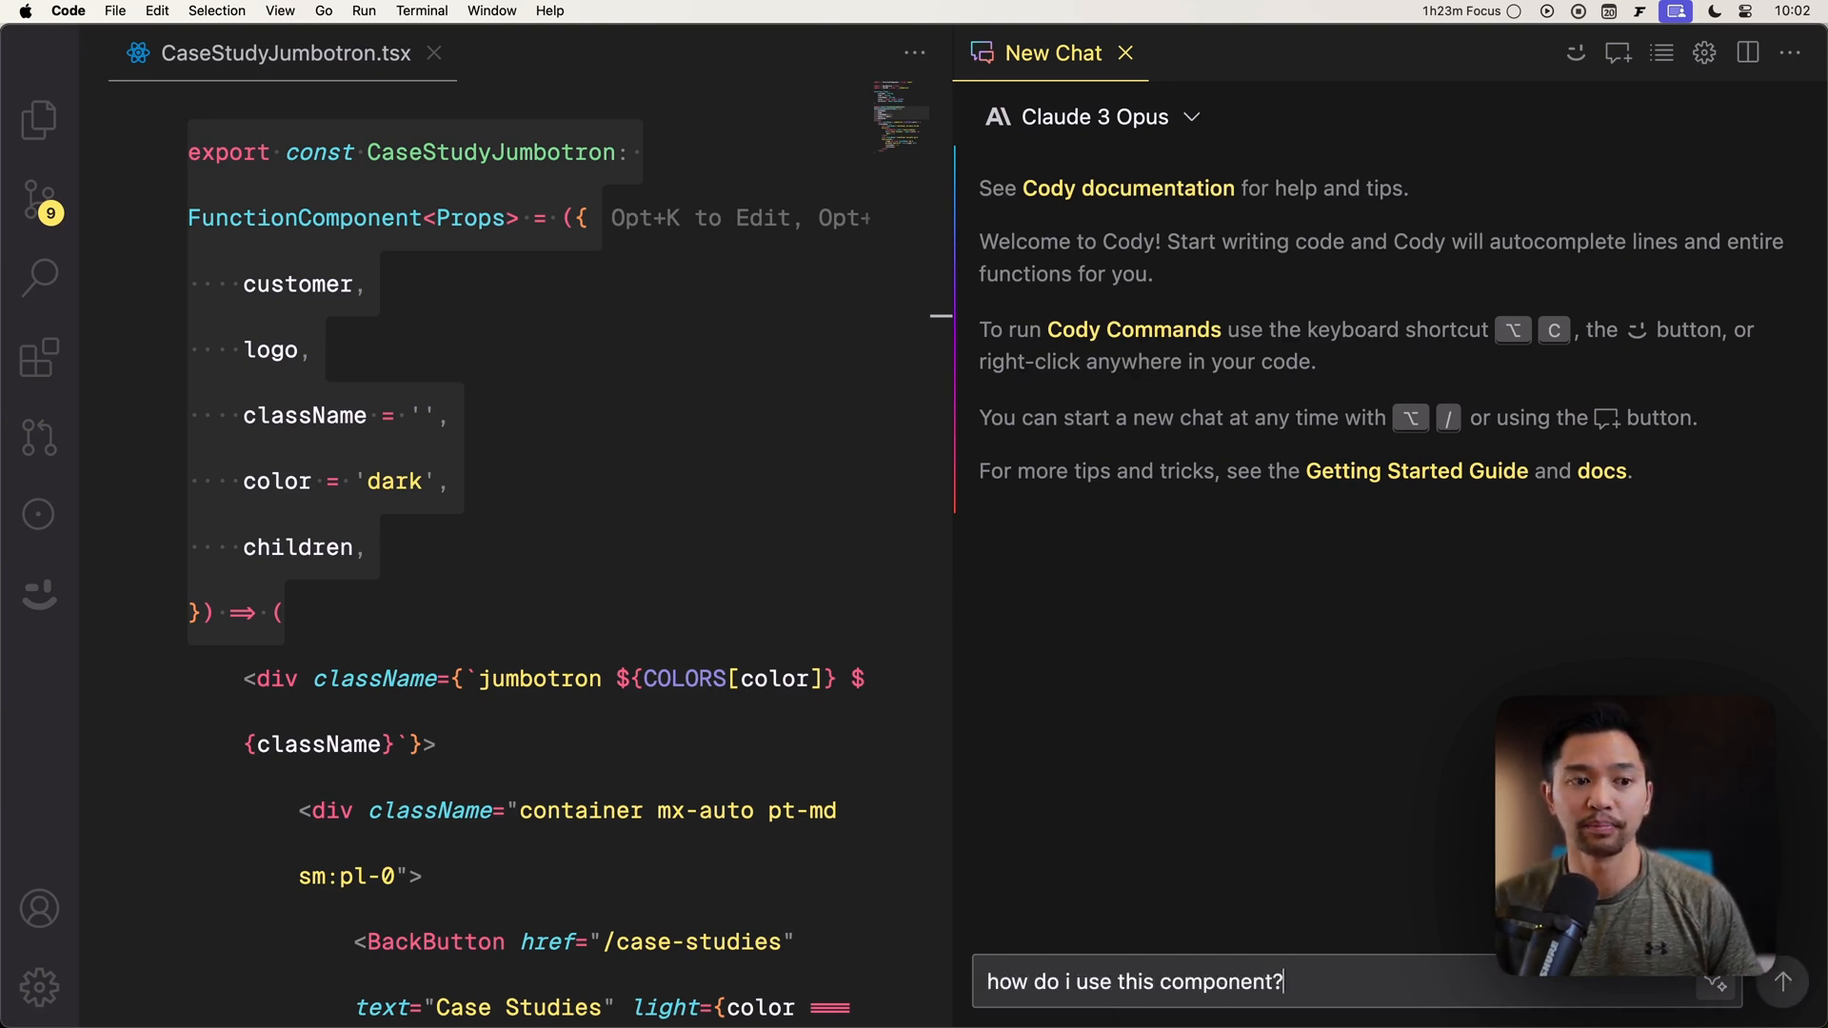
key(Enter)
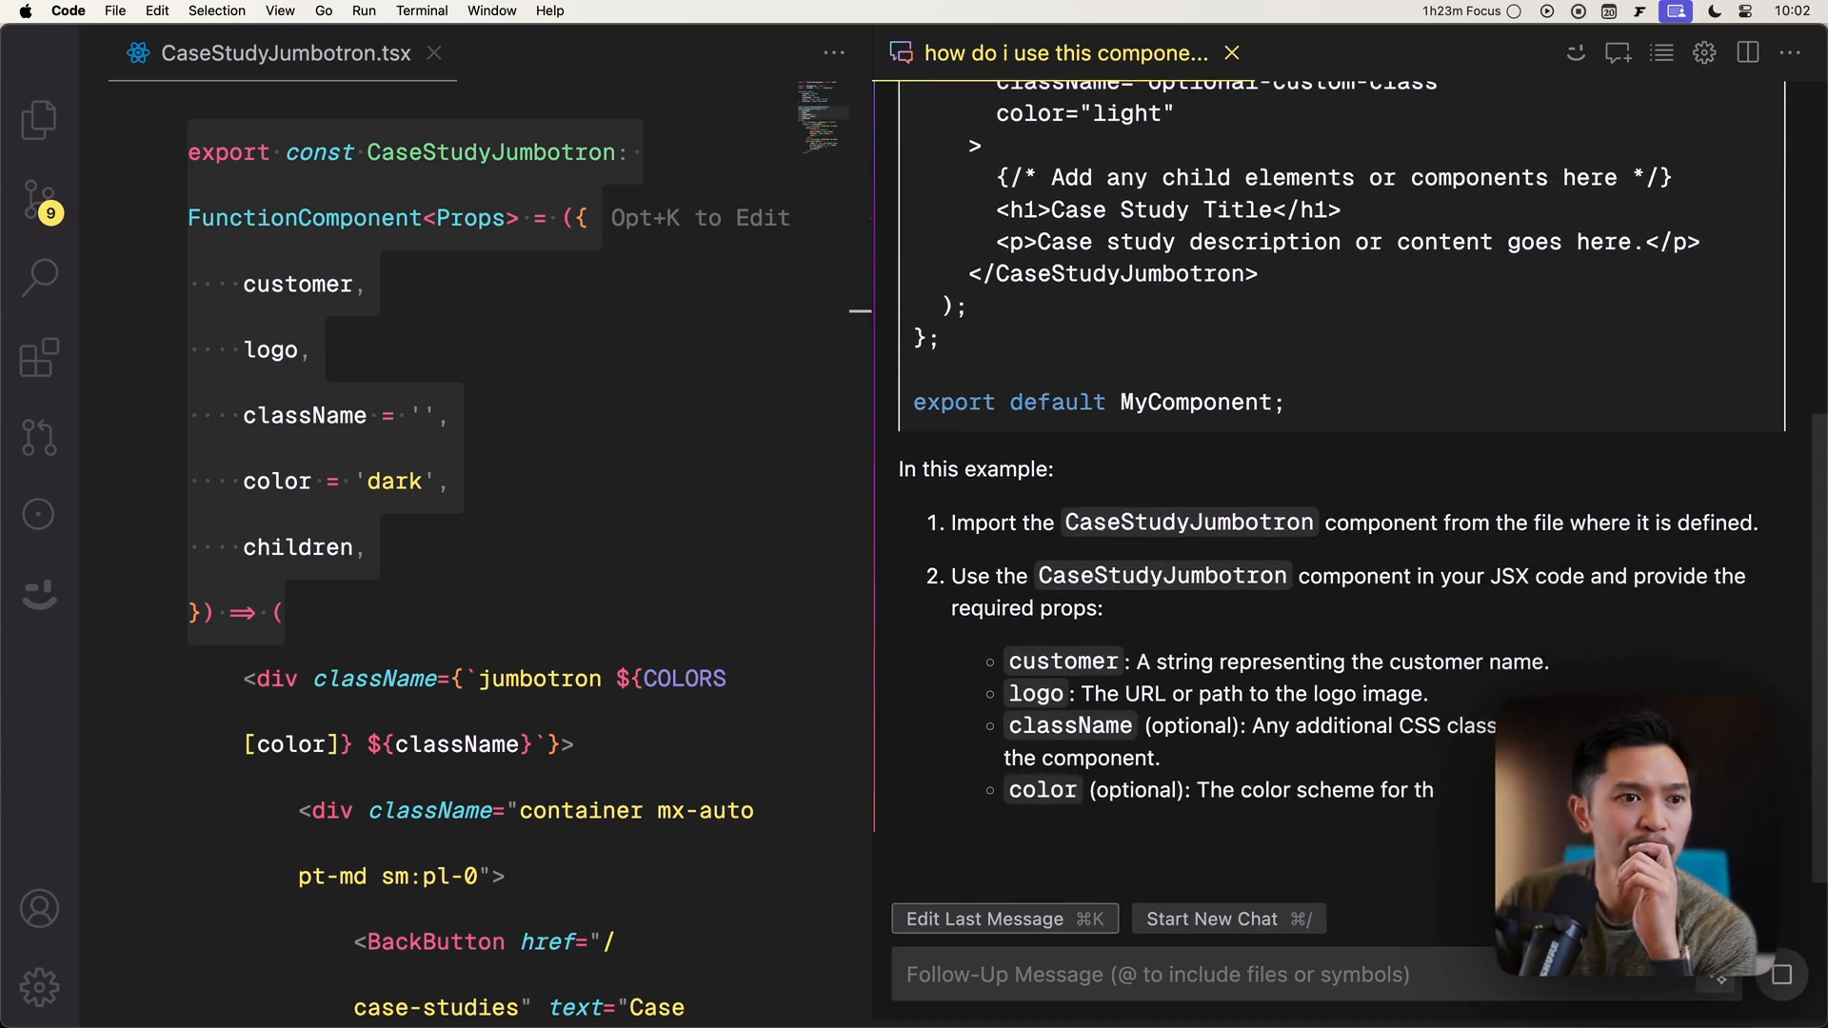
scroll(down, 3)
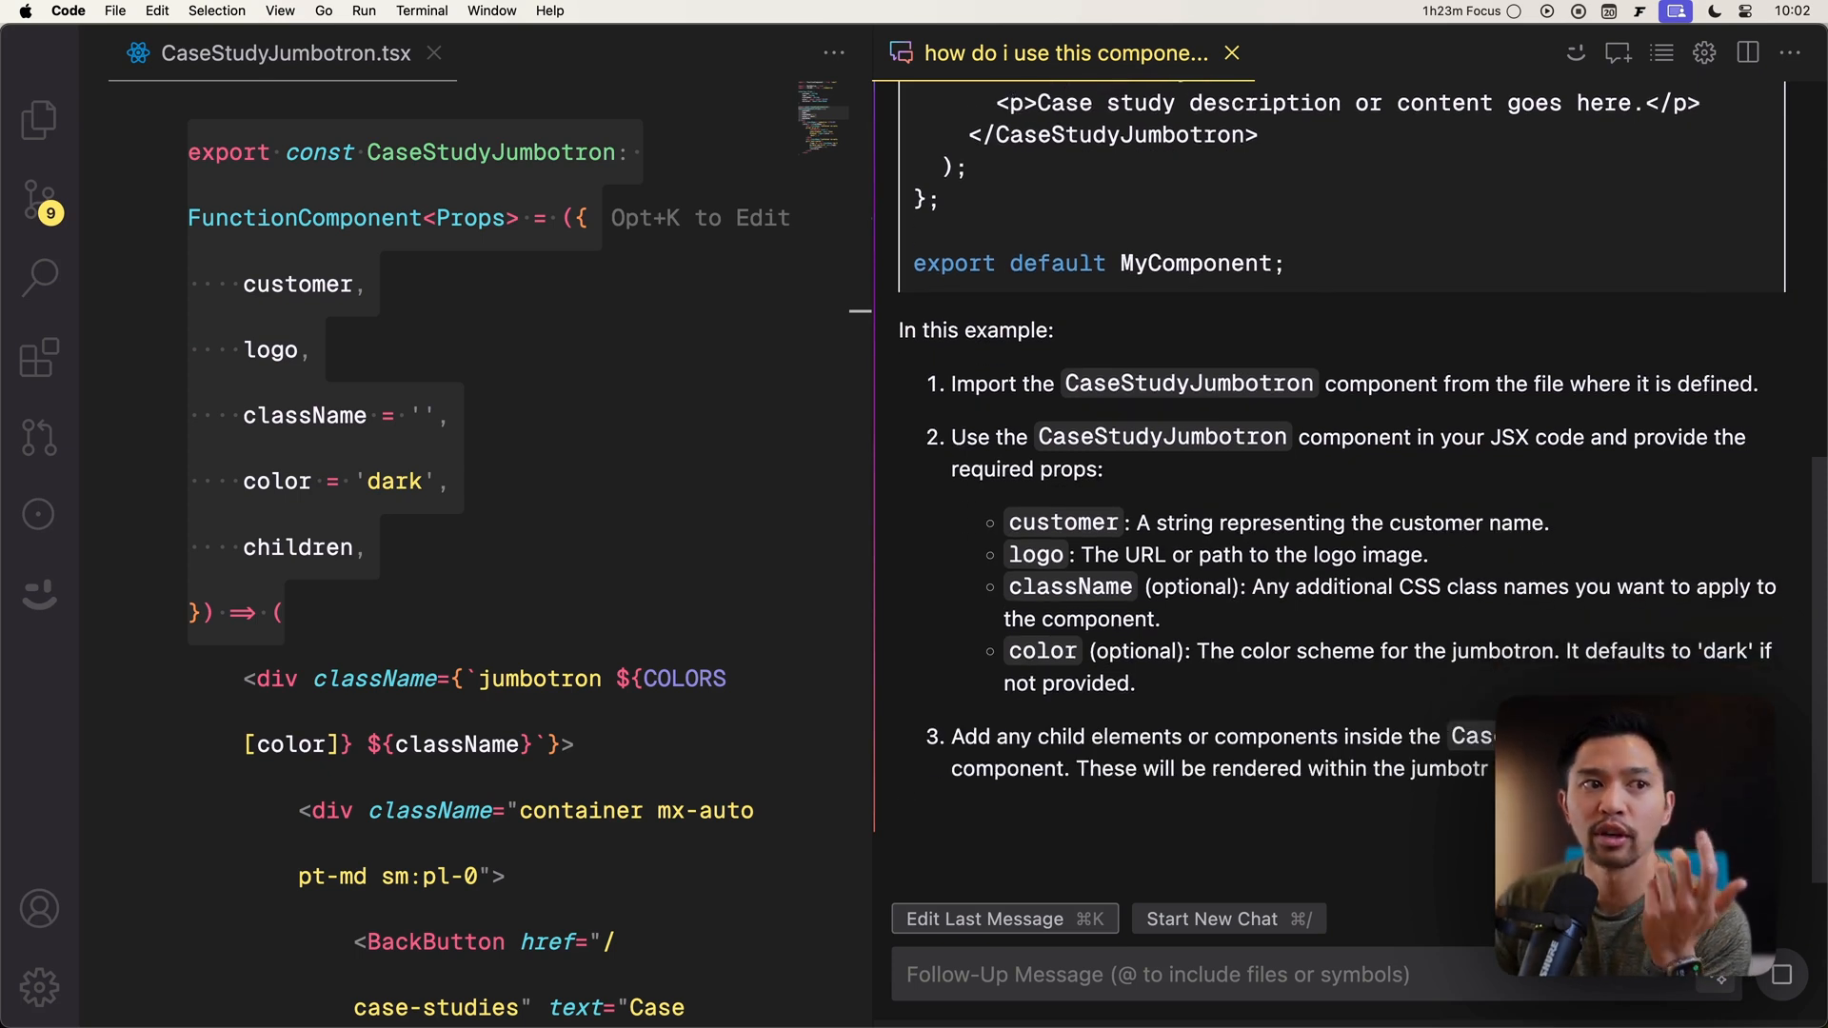
scroll(down, 3)
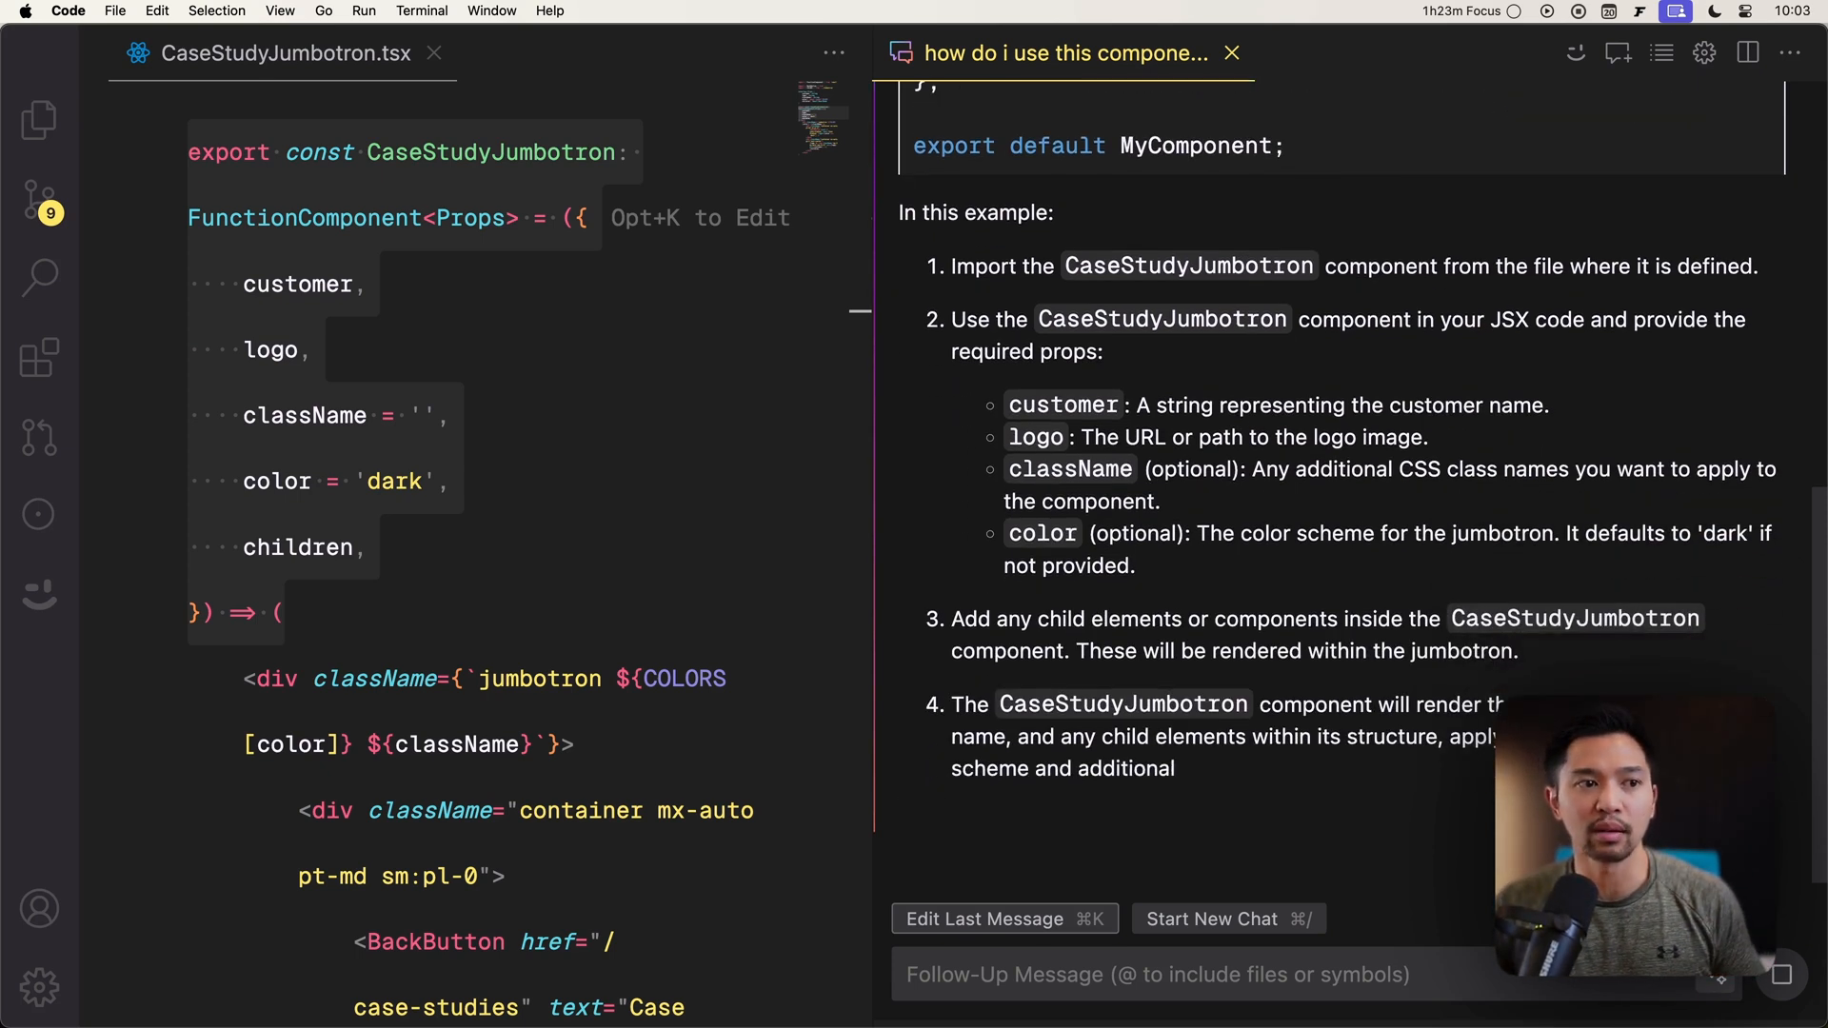
scroll(down, 3)
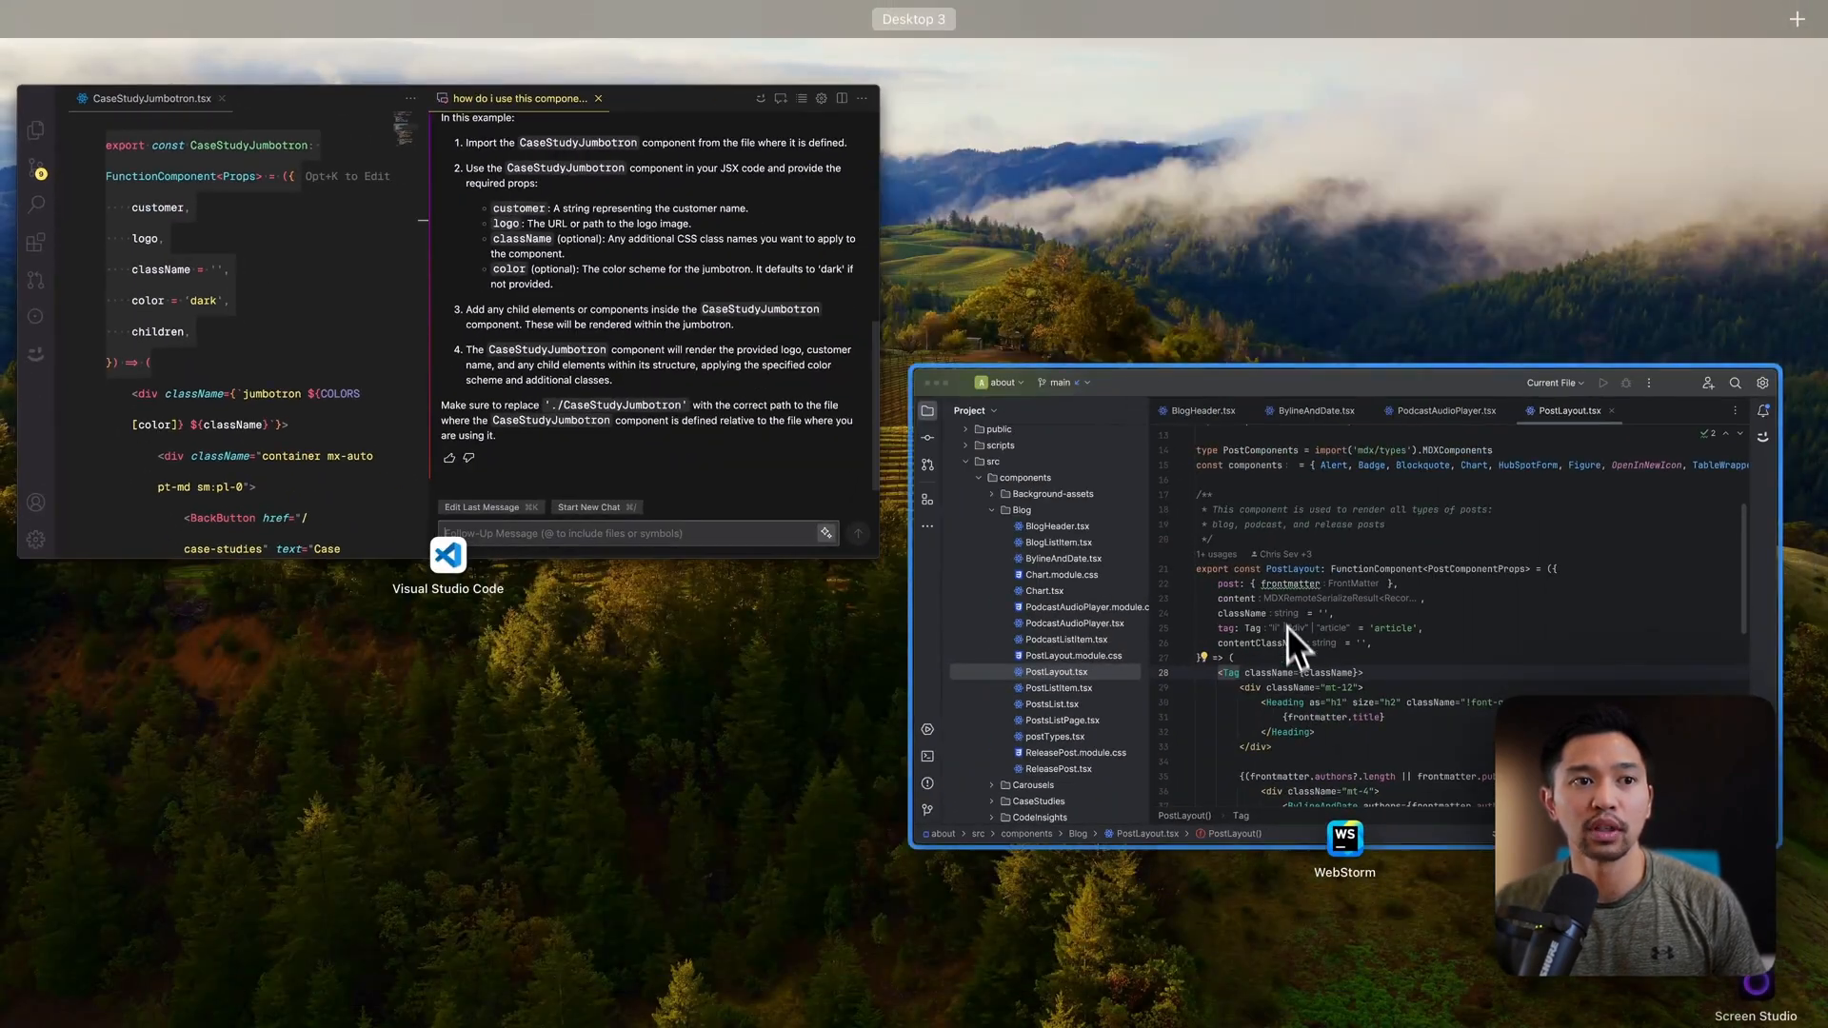
- Bring WebStorm forward and set its Cody chat model to Claude 3 Opus by Anthropic
click(1345, 838)
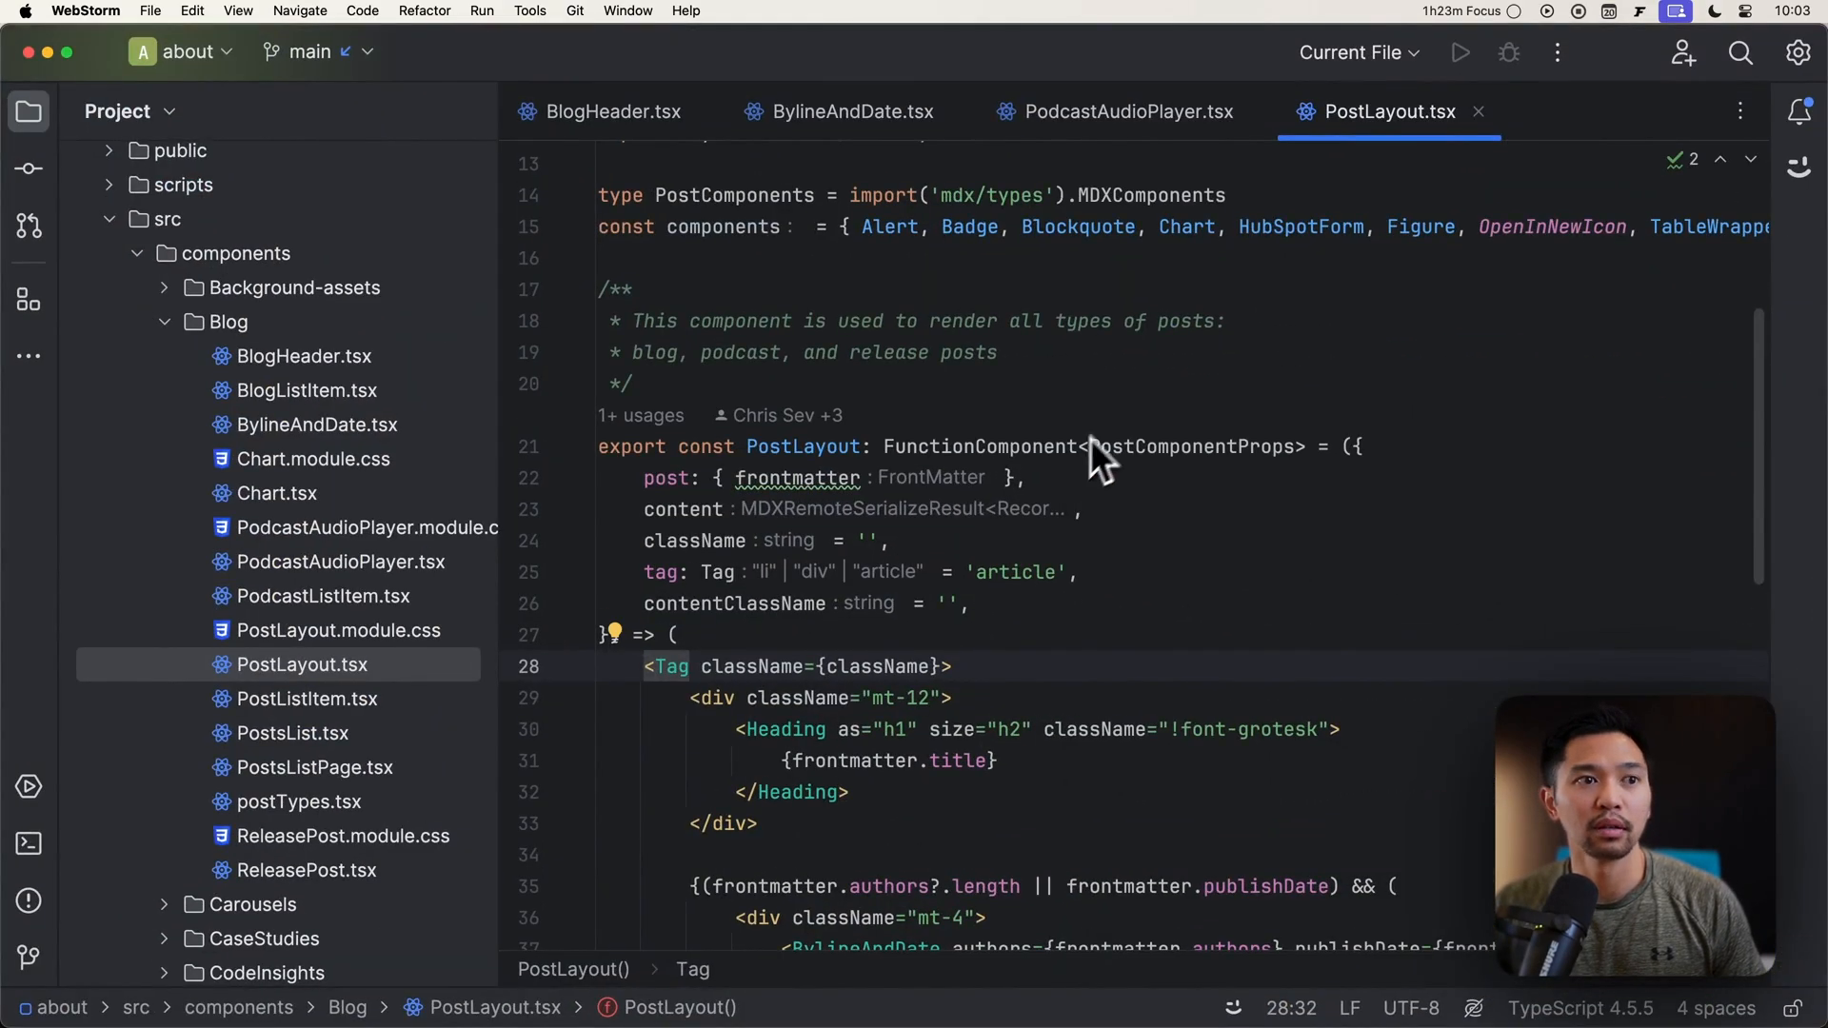
click(1798, 188)
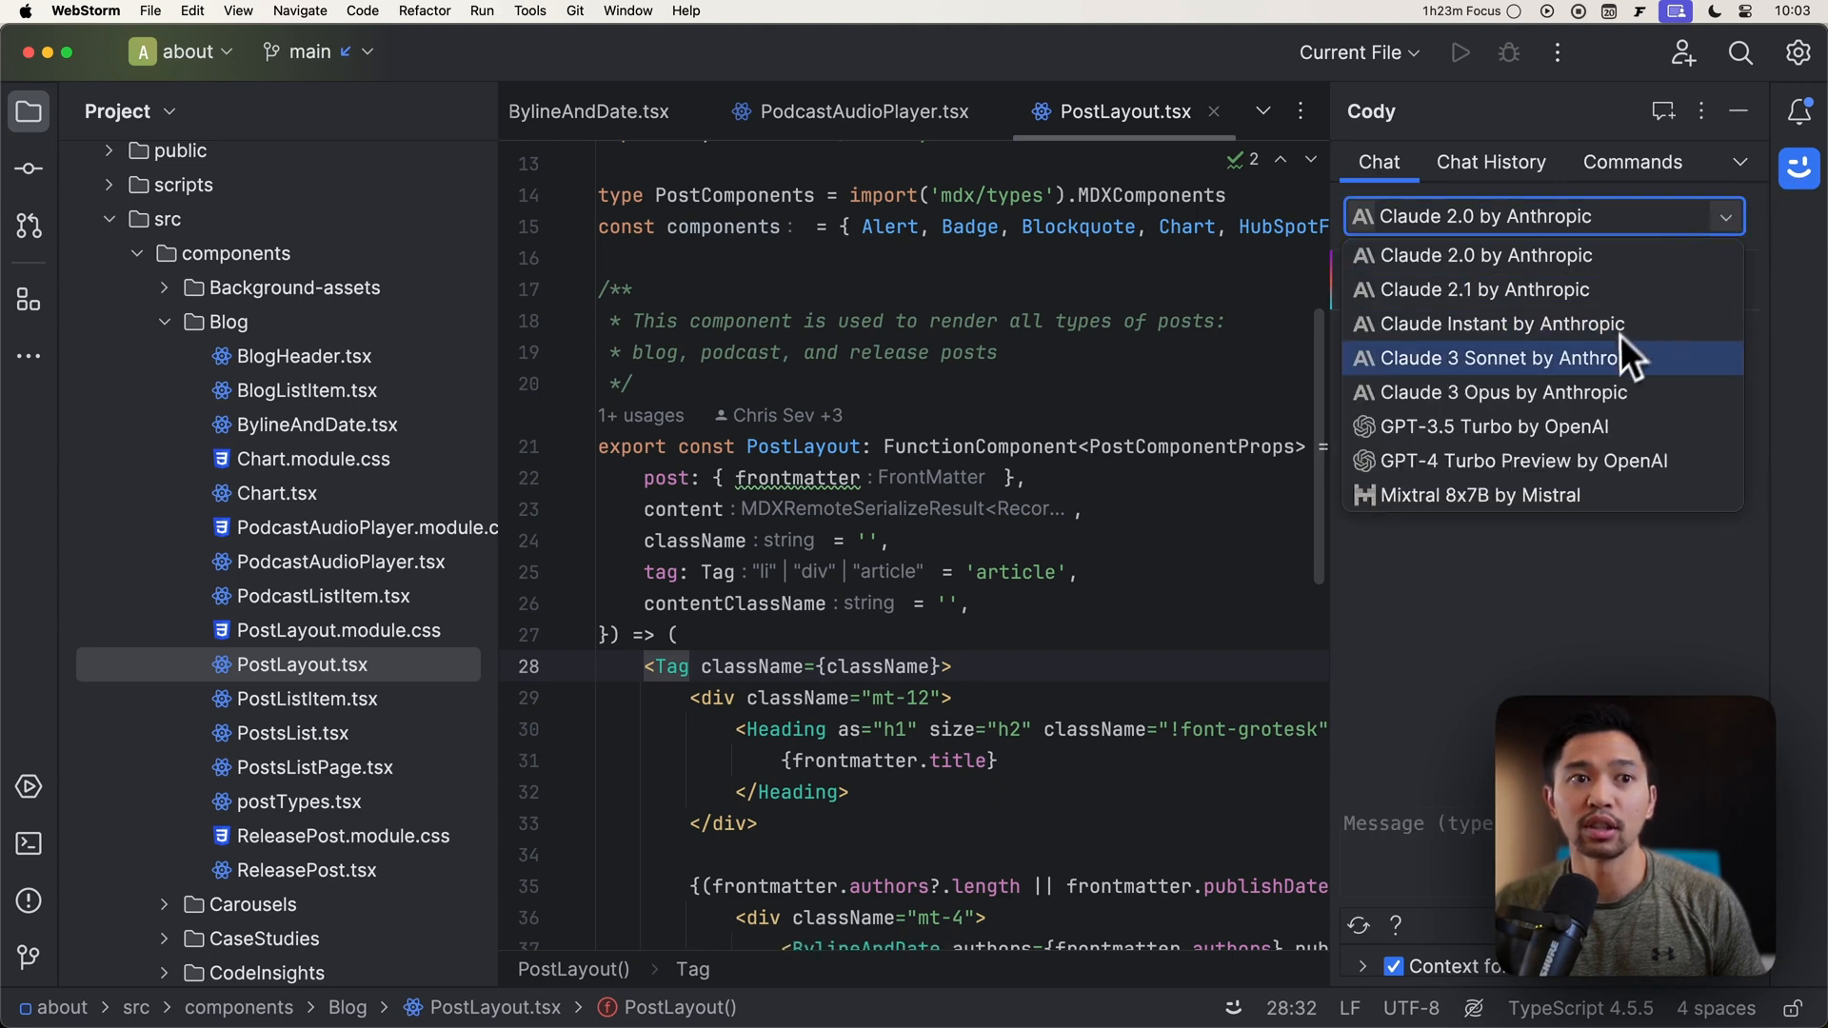
click(1501, 392)
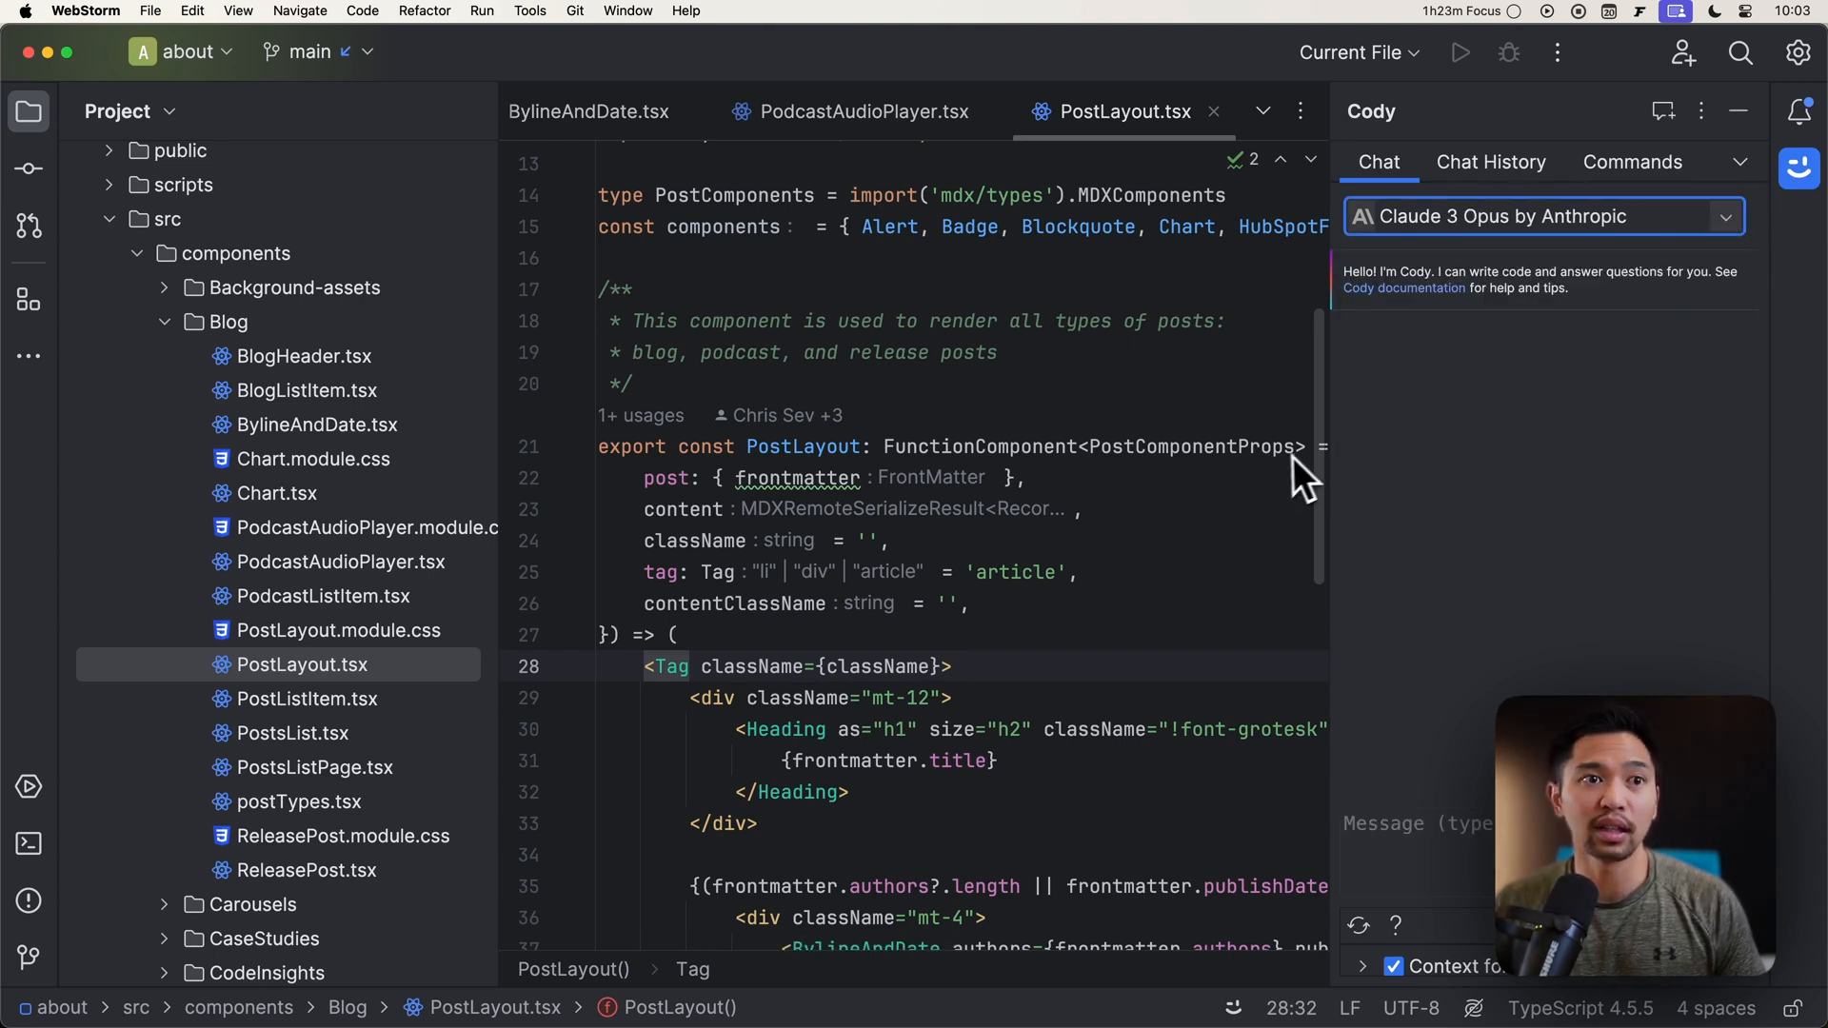